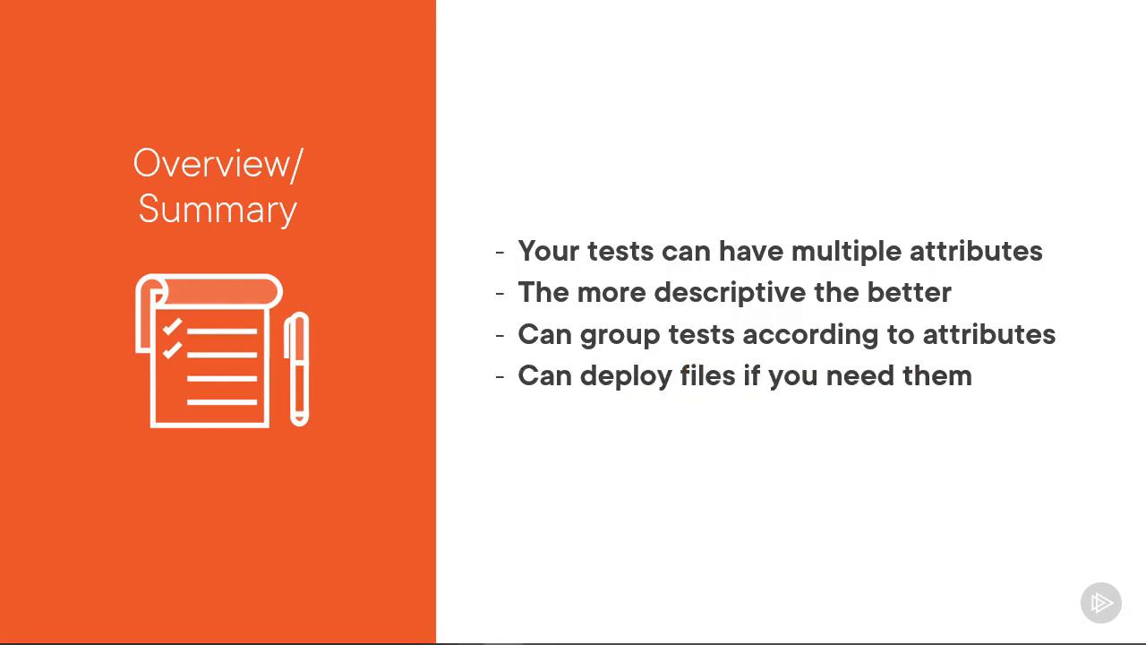
Advance from the Overview summary to the 'Up Next: Assert Classes Save a Lot of Time' slide
left_click(1100, 603)
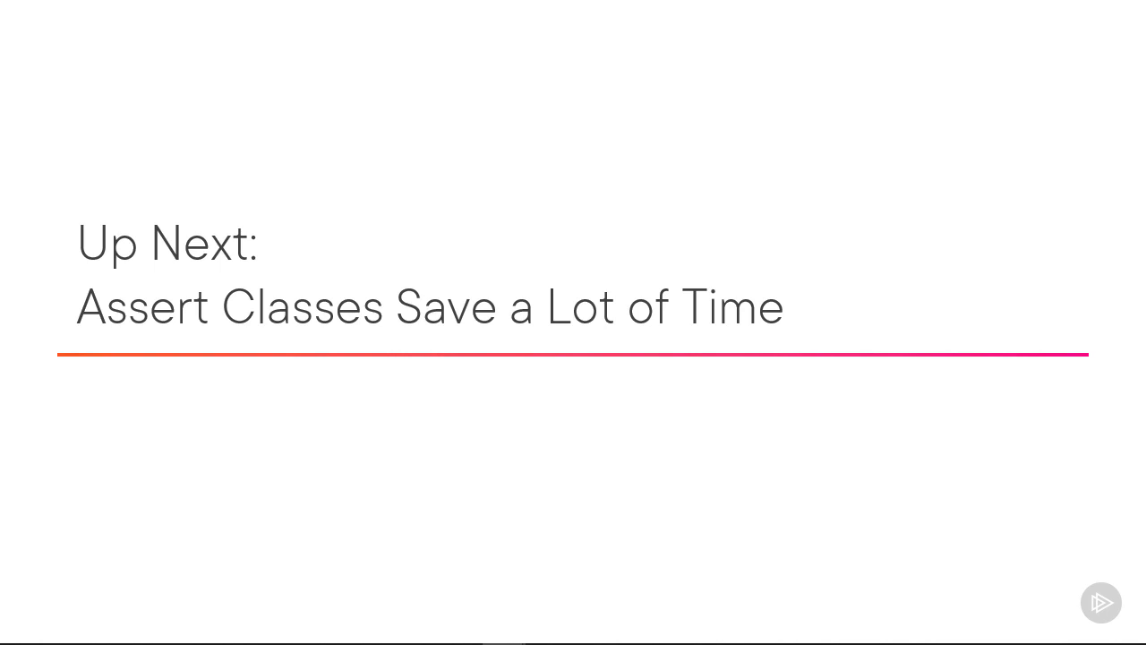